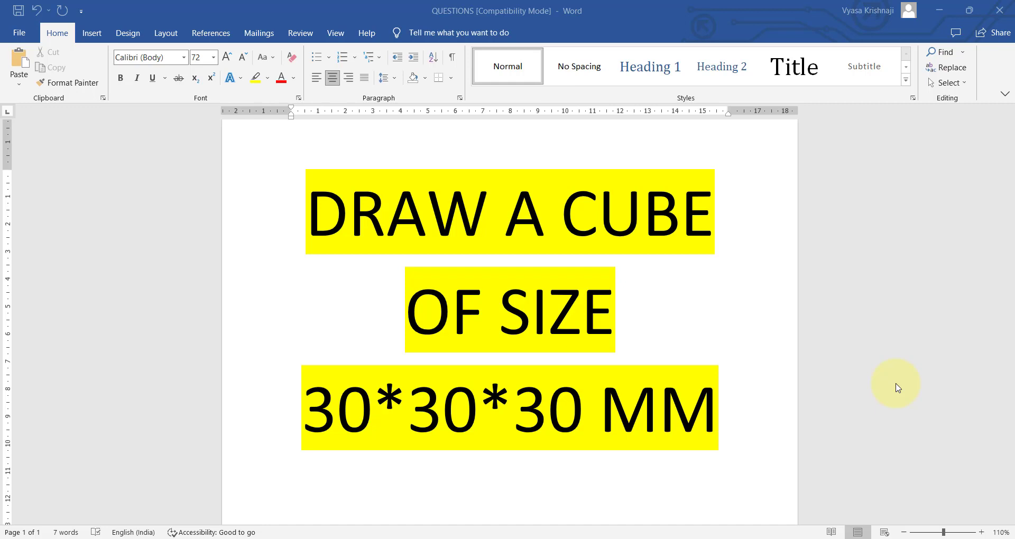
mouse_move(619, 479)
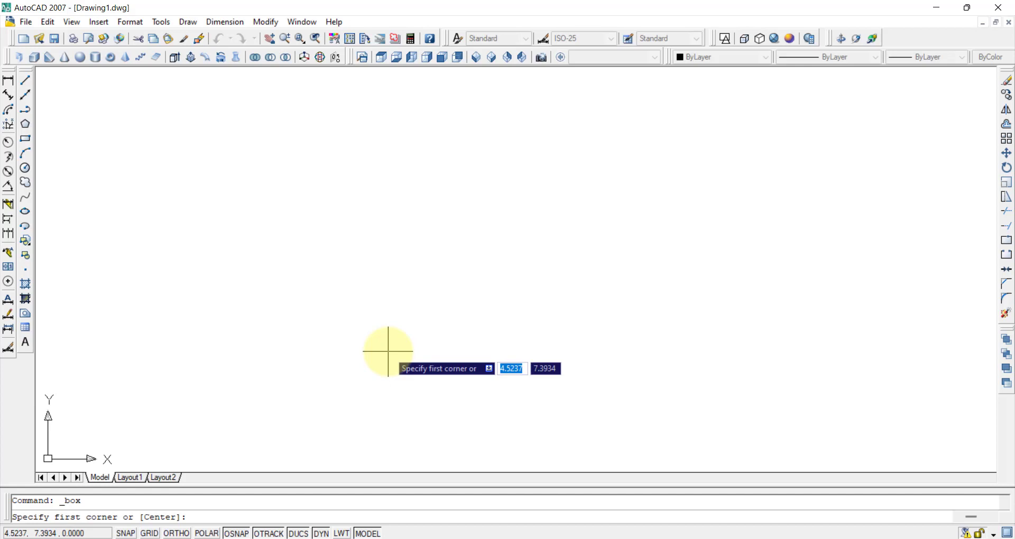
mouse_move(76, 140)
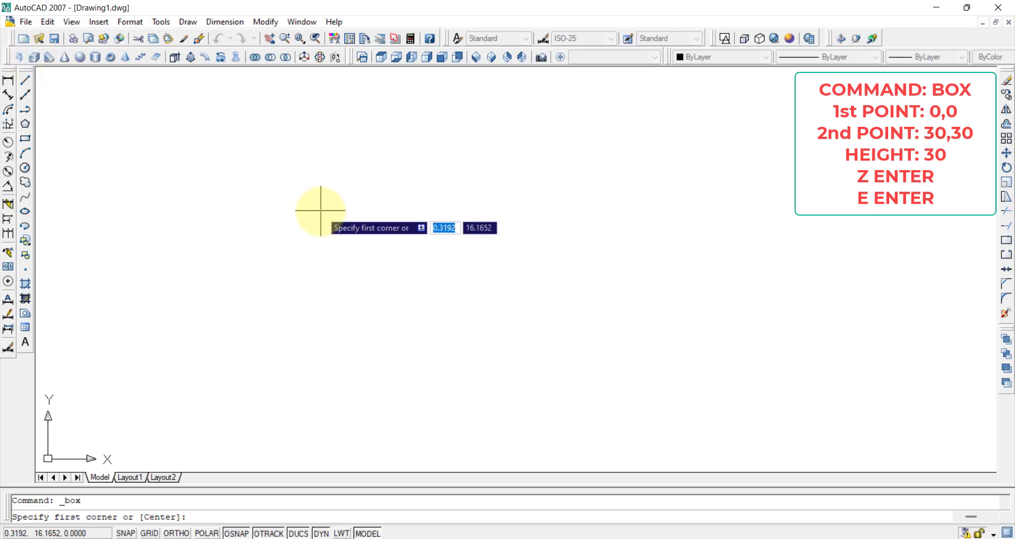
mouse_move(319, 212)
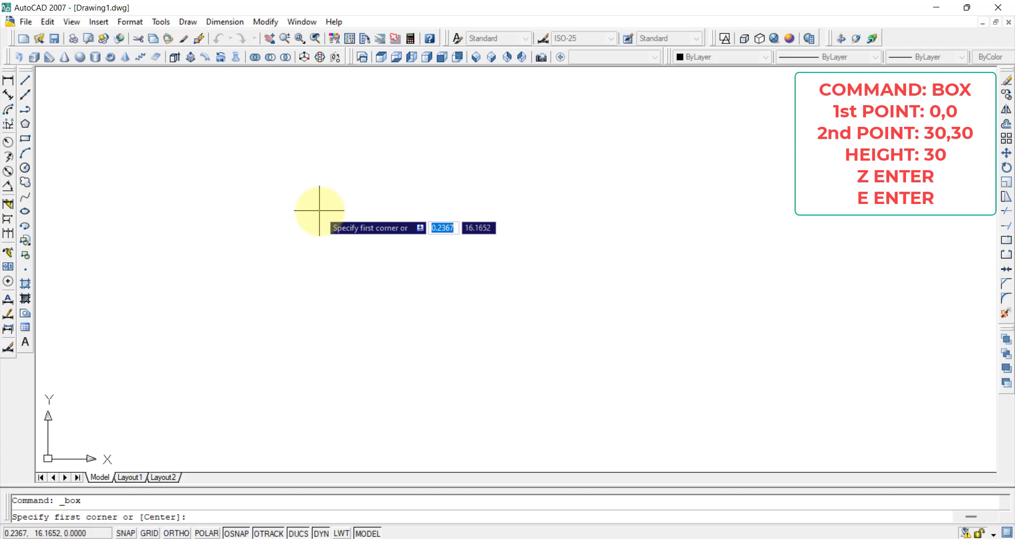
text(0,0)
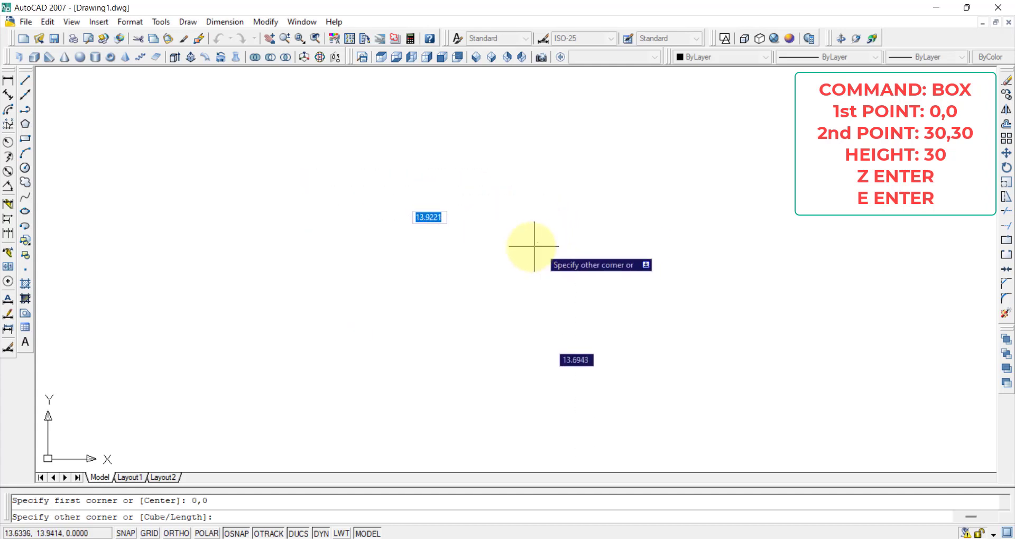
mouse_move(533, 268)
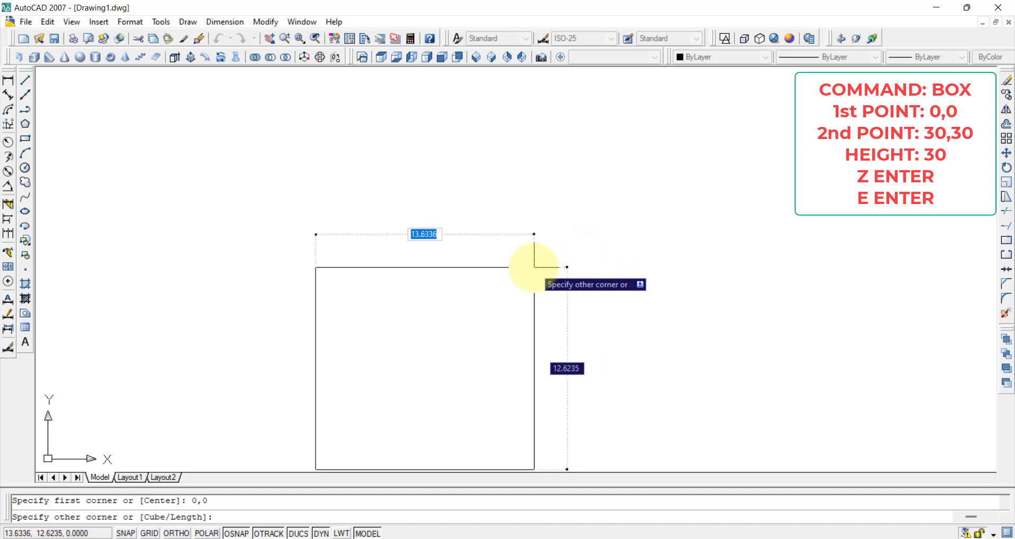
text(30)
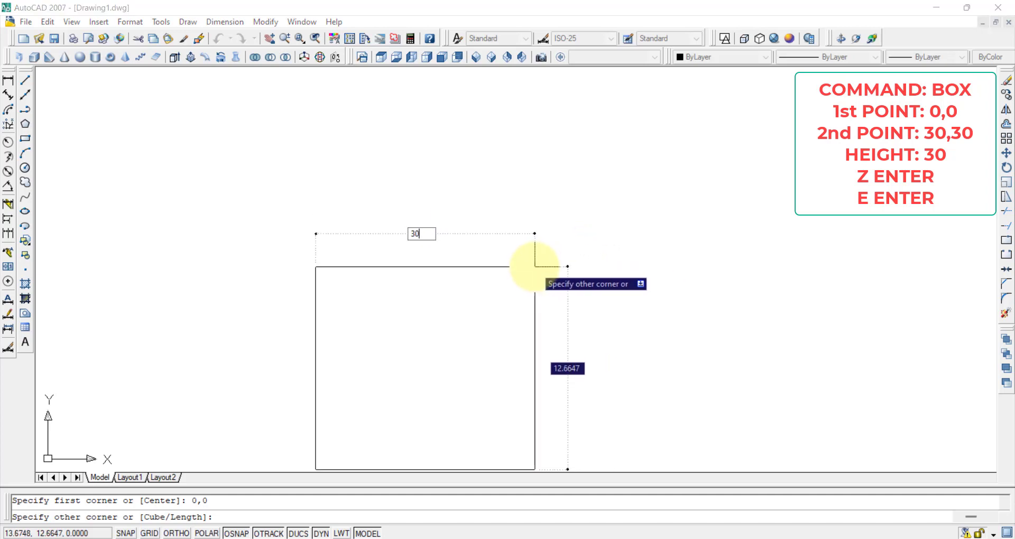
text(30,30)
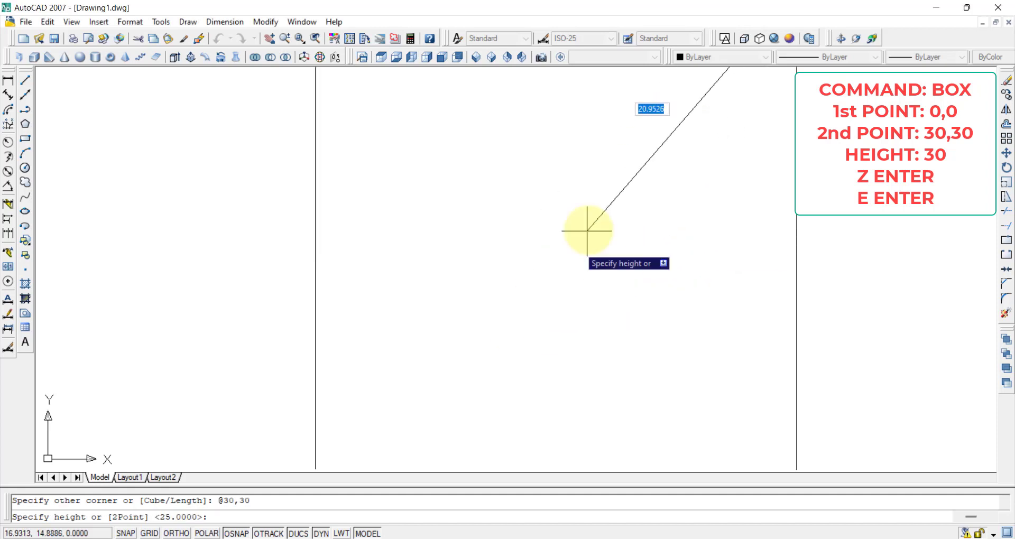
mouse_move(563, 265)
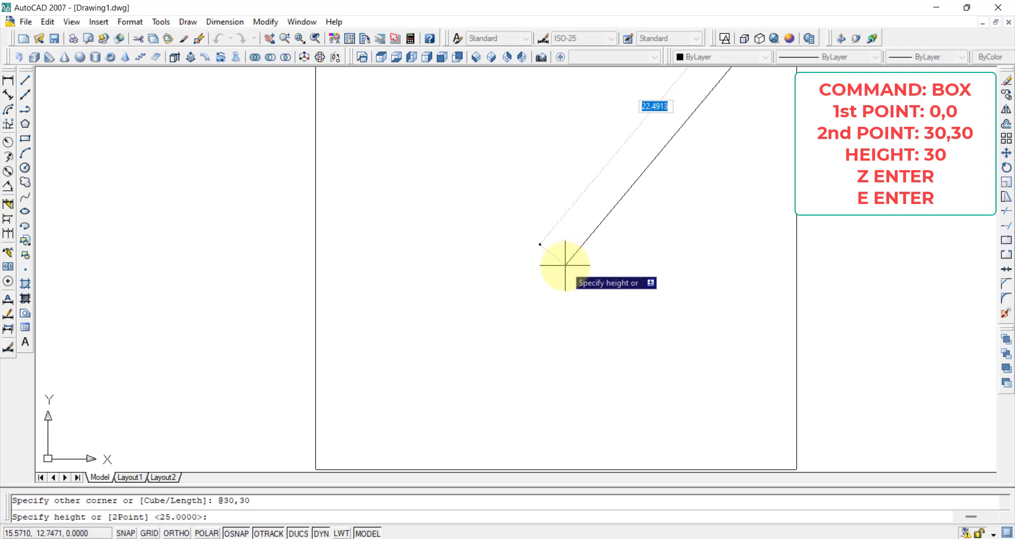
text(30)
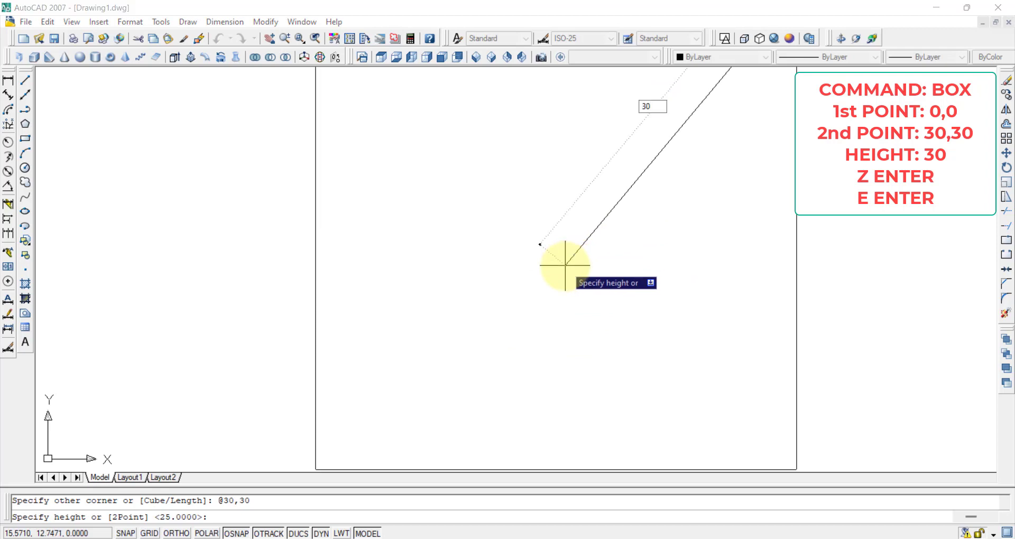
text(30)
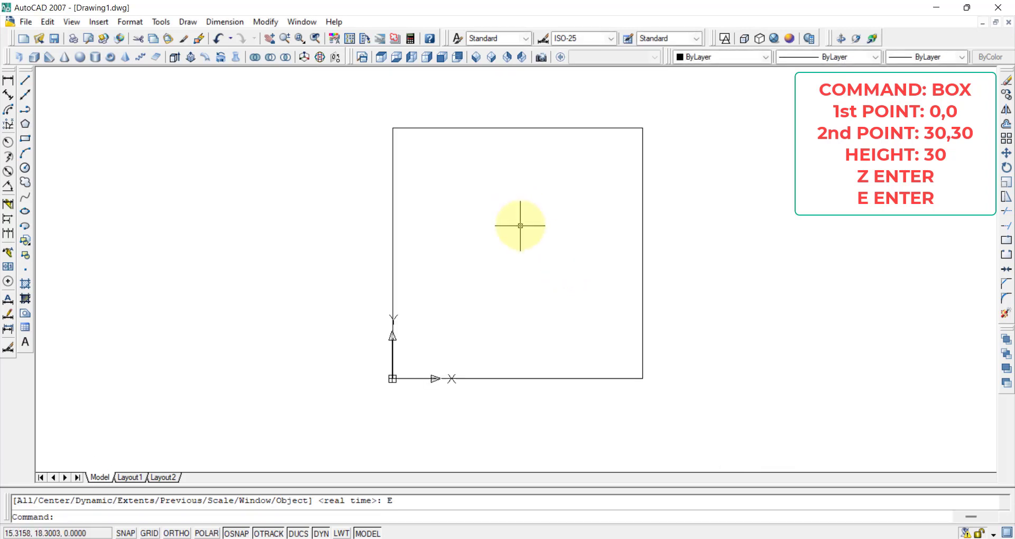
mouse_move(637, 261)
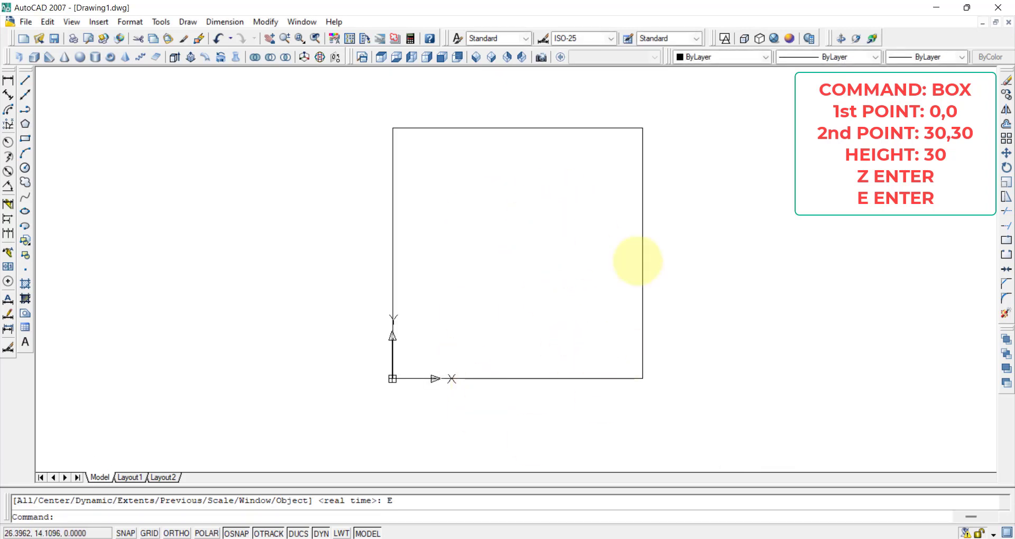
mouse_move(393, 249)
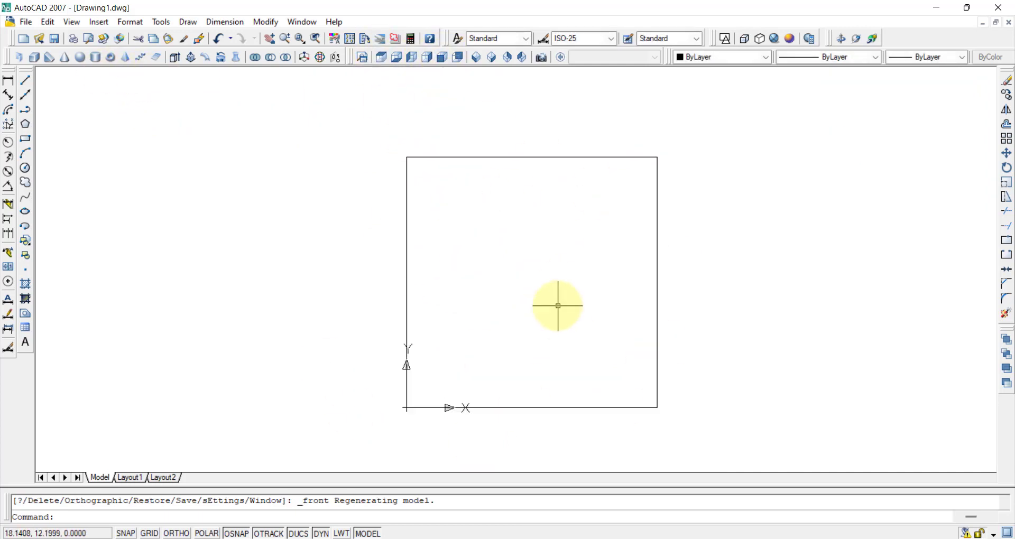
mouse_move(517, 95)
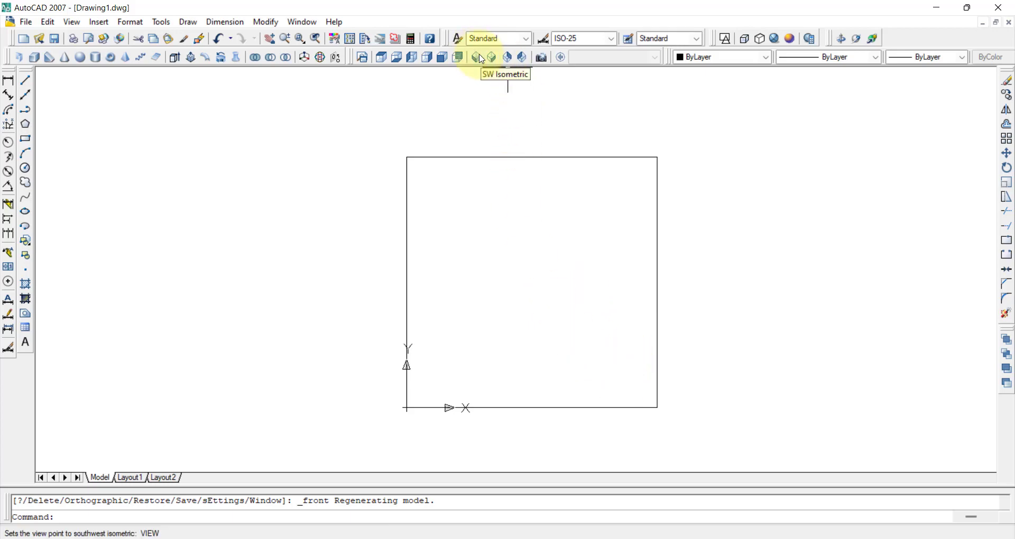
Step: Show the cube in SW Isometric view with the Conceptual visual style
click(475, 57)
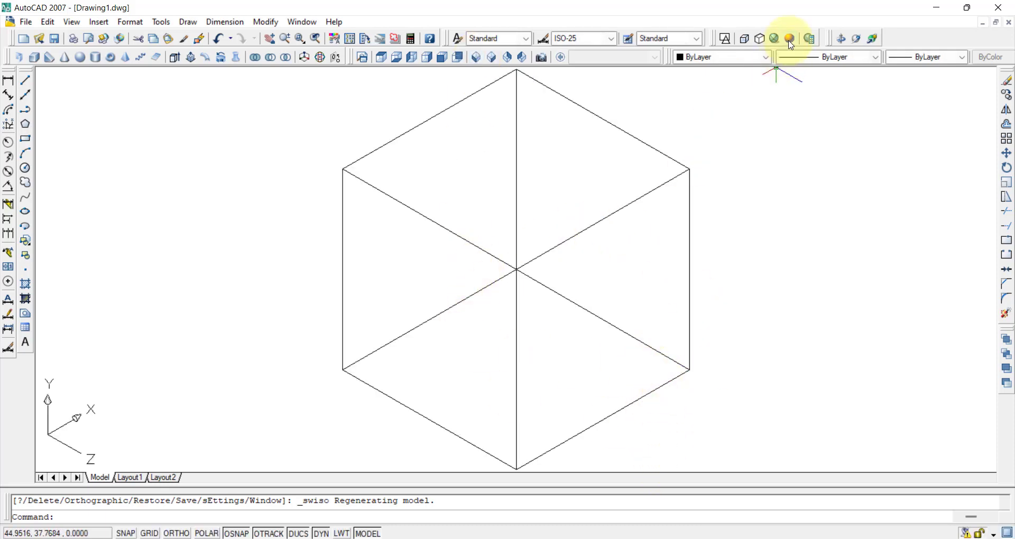
mouse_move(788, 39)
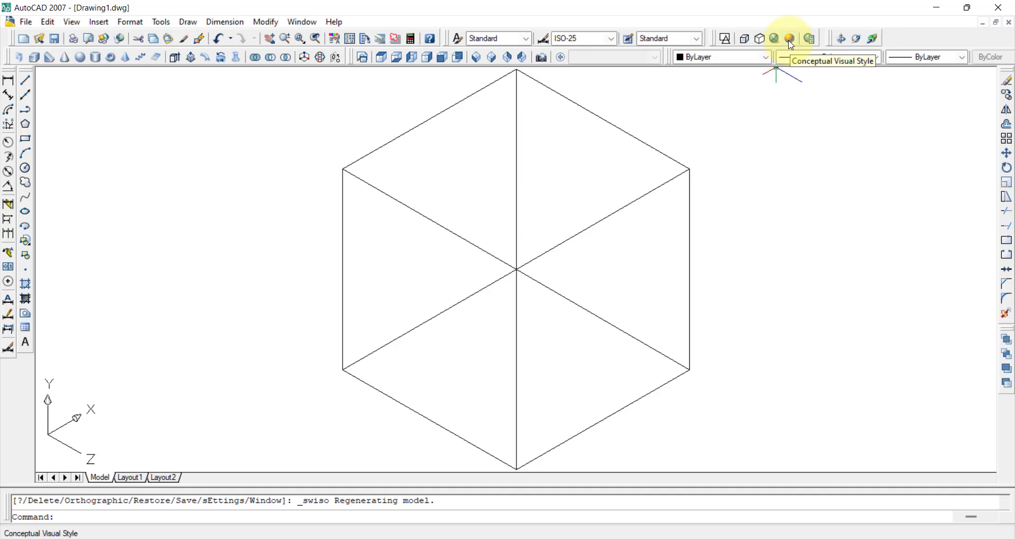
click(788, 38)
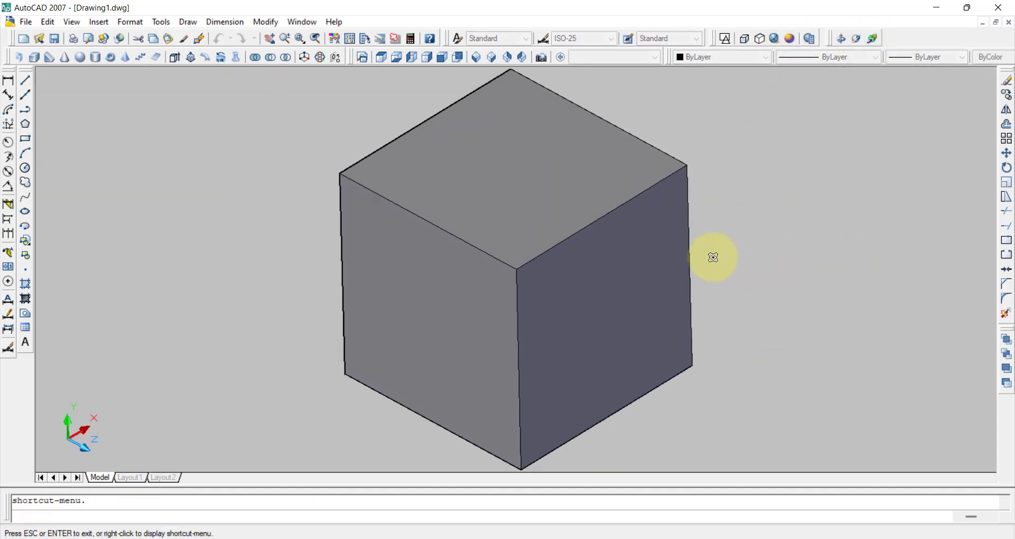
Step: Add a 30 mm aligned dimension to the cube edge and set SW Isometric view
drag(712, 257, 566, 231)
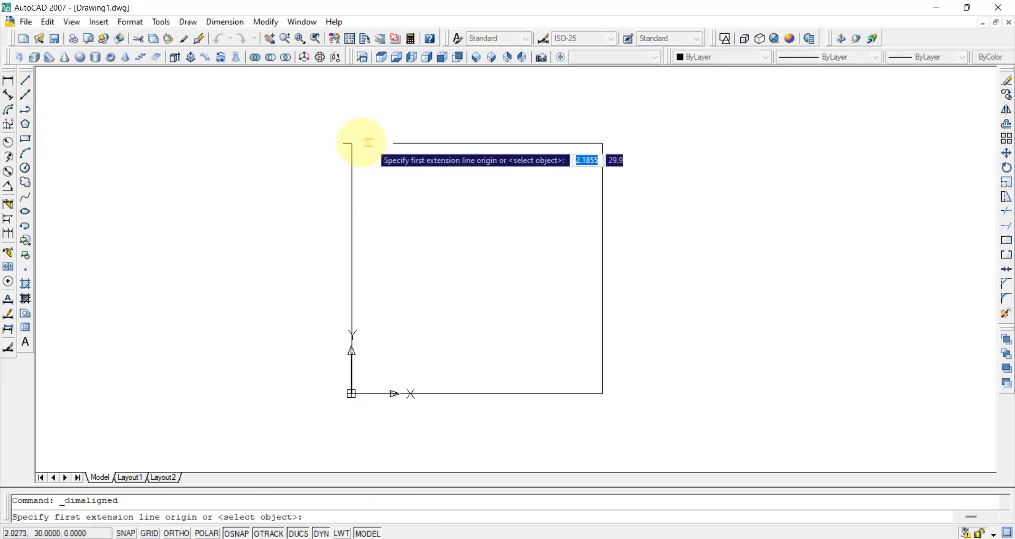
click(351, 143)
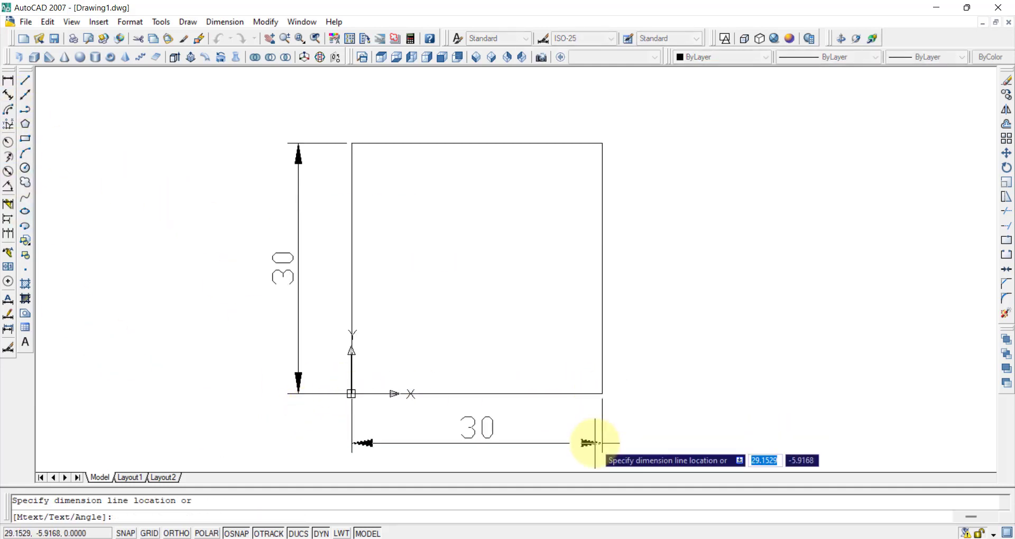
click(686, 445)
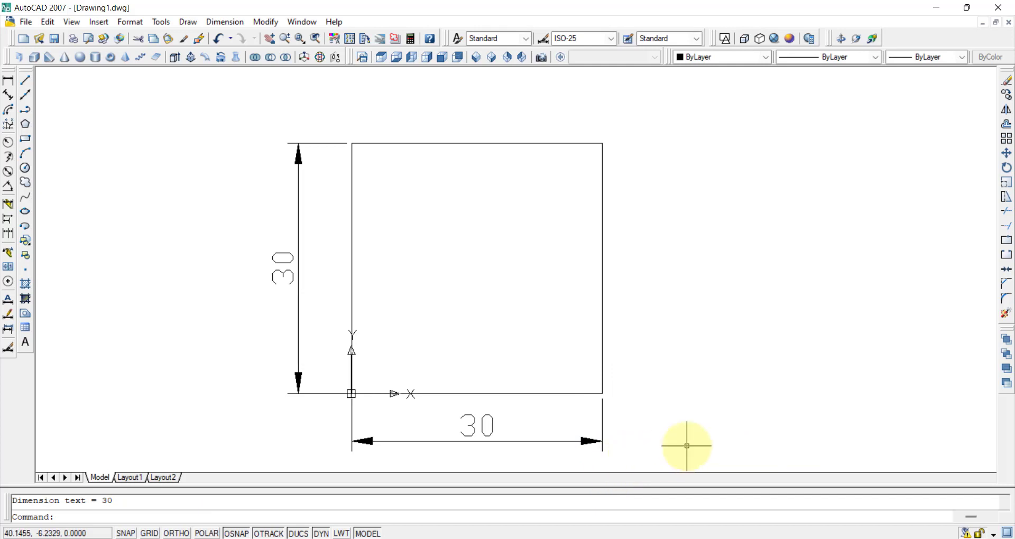
mouse_move(650, 443)
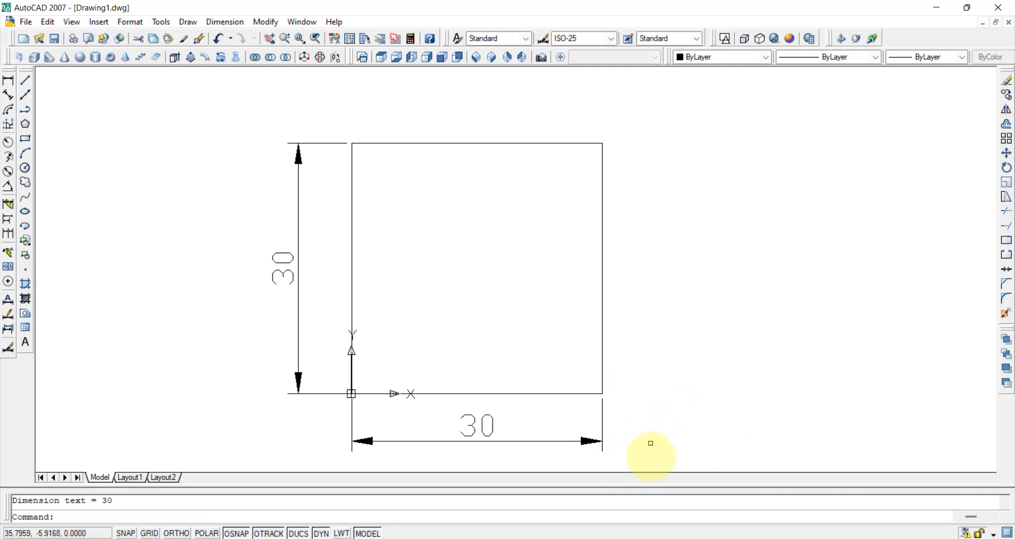
mouse_move(229, 86)
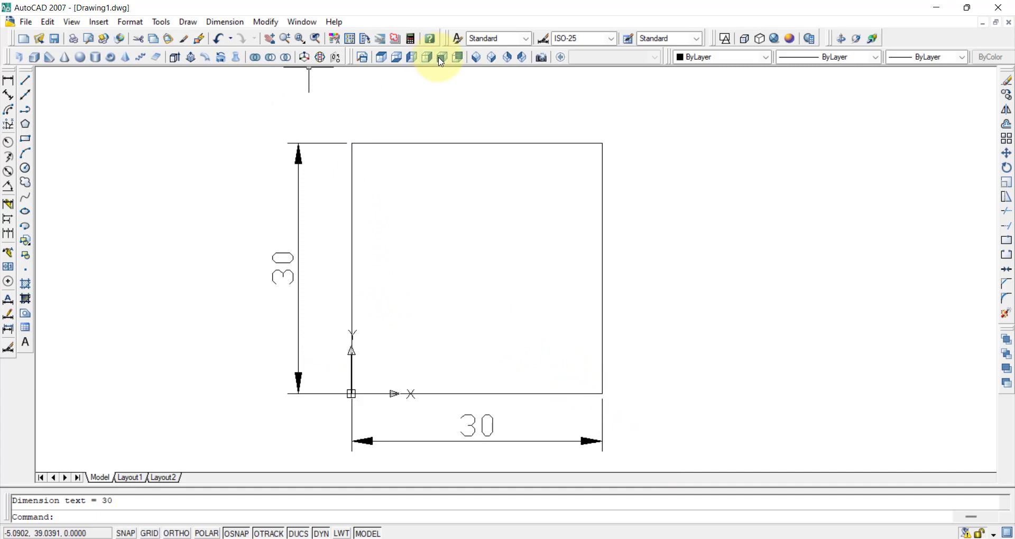
click(442, 57)
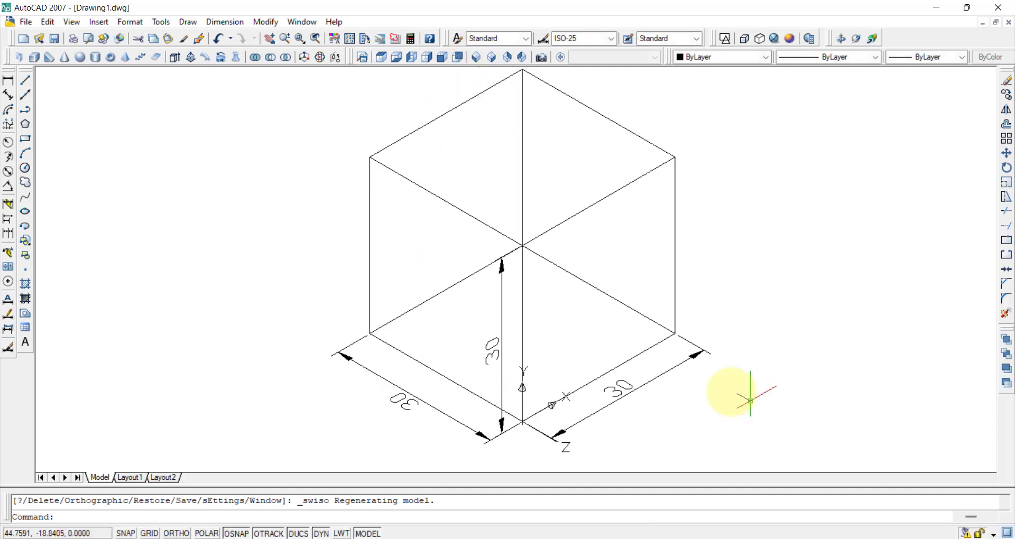
mouse_move(839, 416)
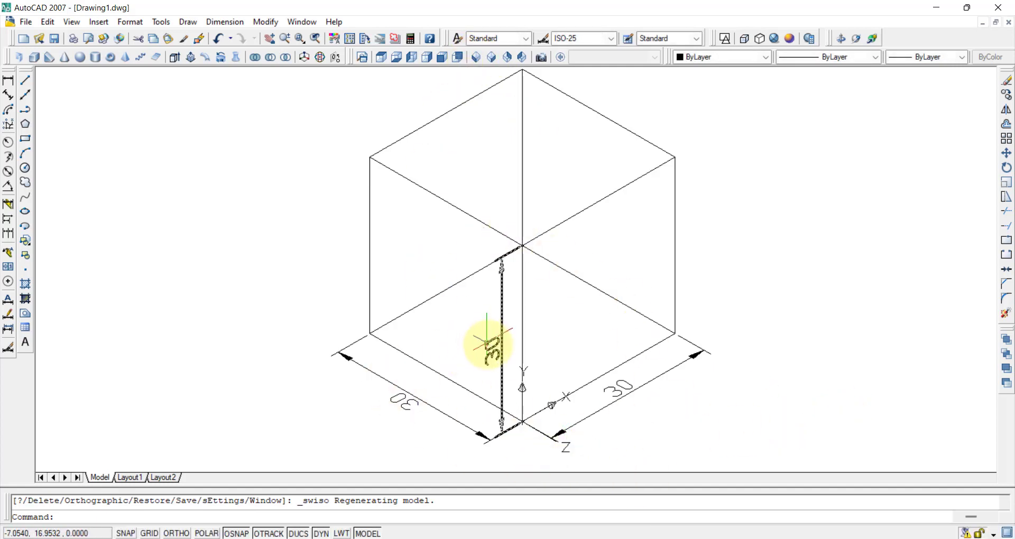
mouse_move(579, 395)
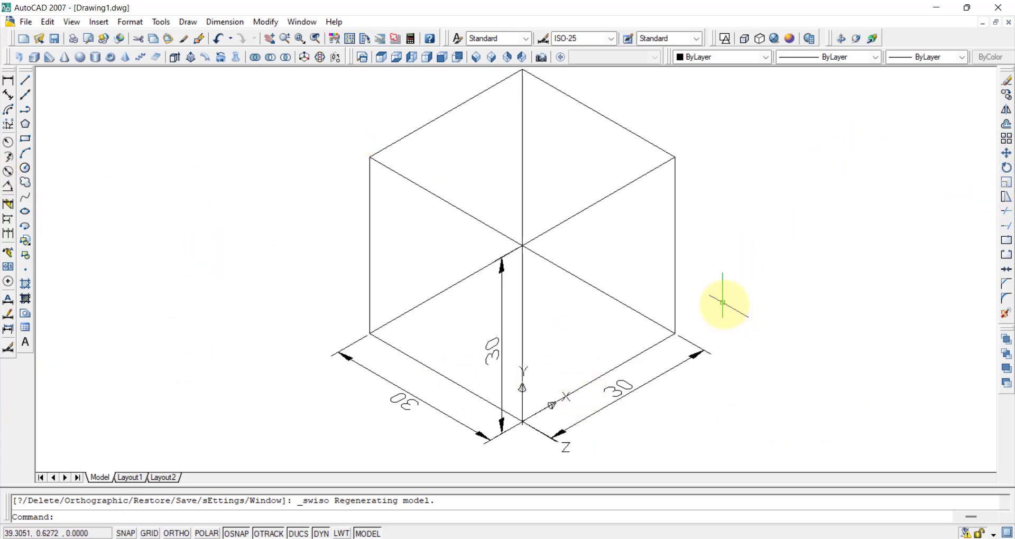
mouse_move(702, 282)
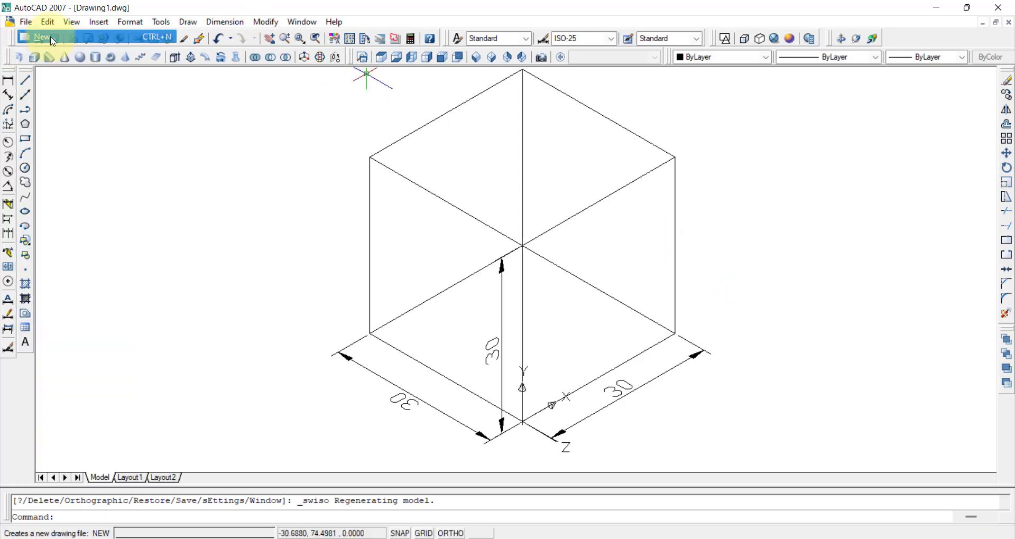
Step: In a new drawing, draw a 4-sided POLYGON by Edge with 30 mm sides
click(40, 37)
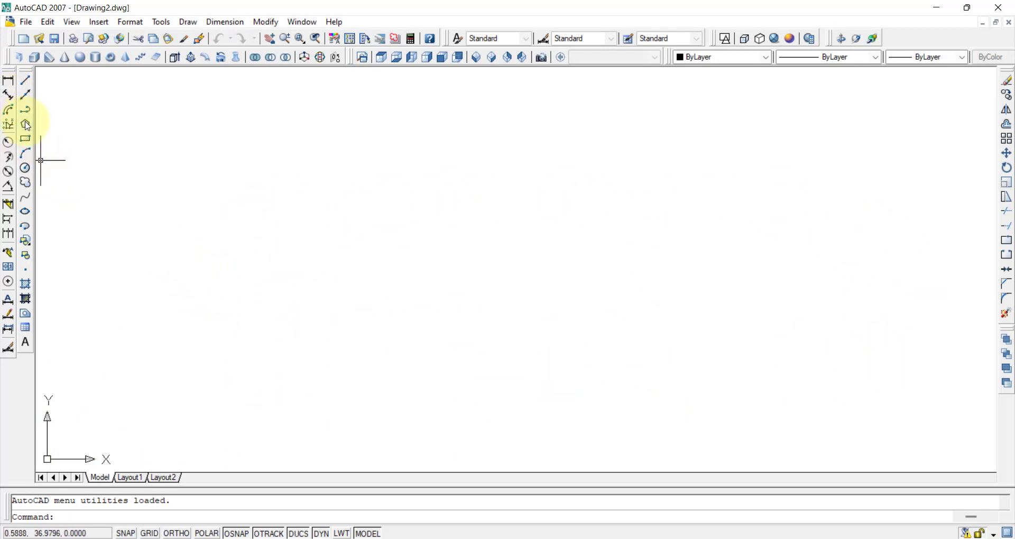
click(24, 124)
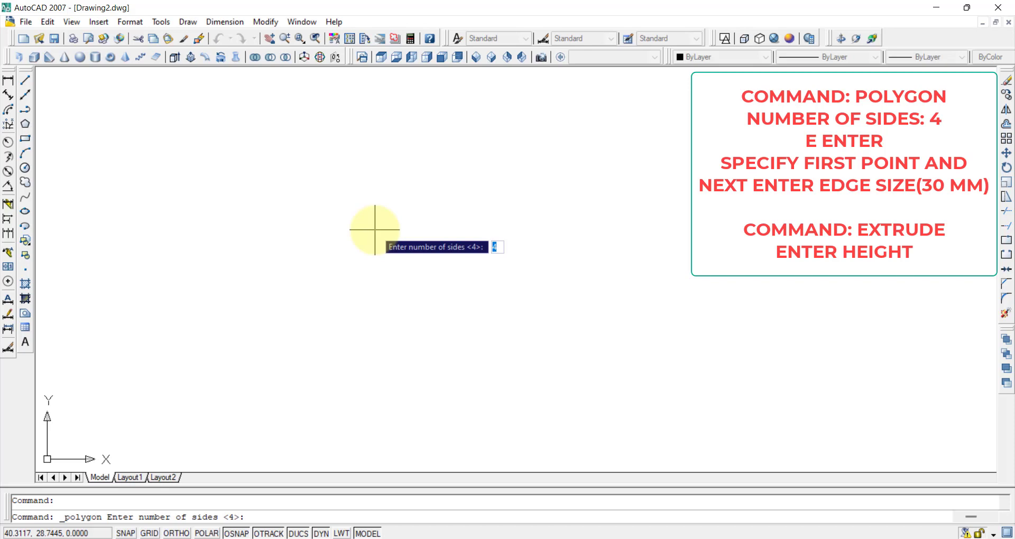
mouse_move(375, 229)
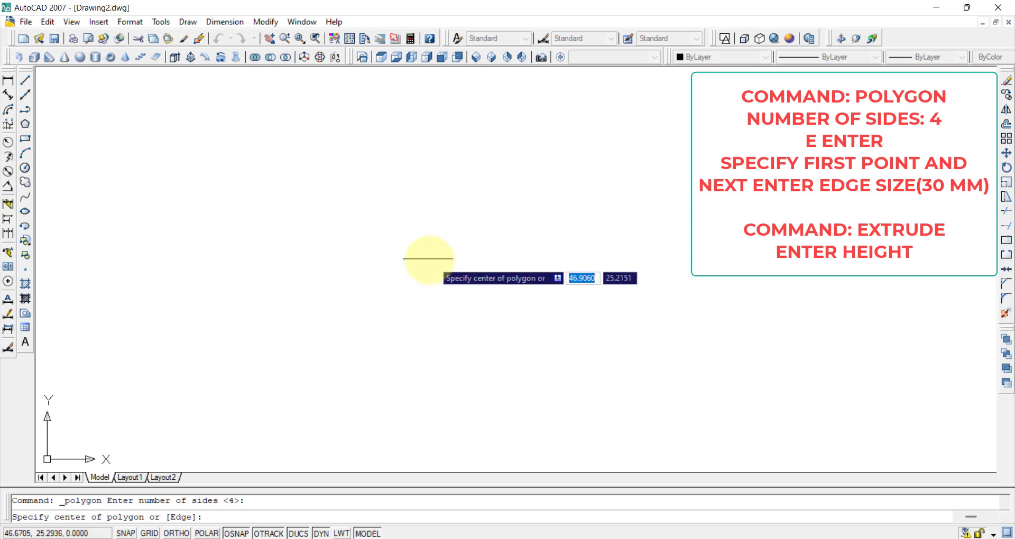
mouse_move(426, 258)
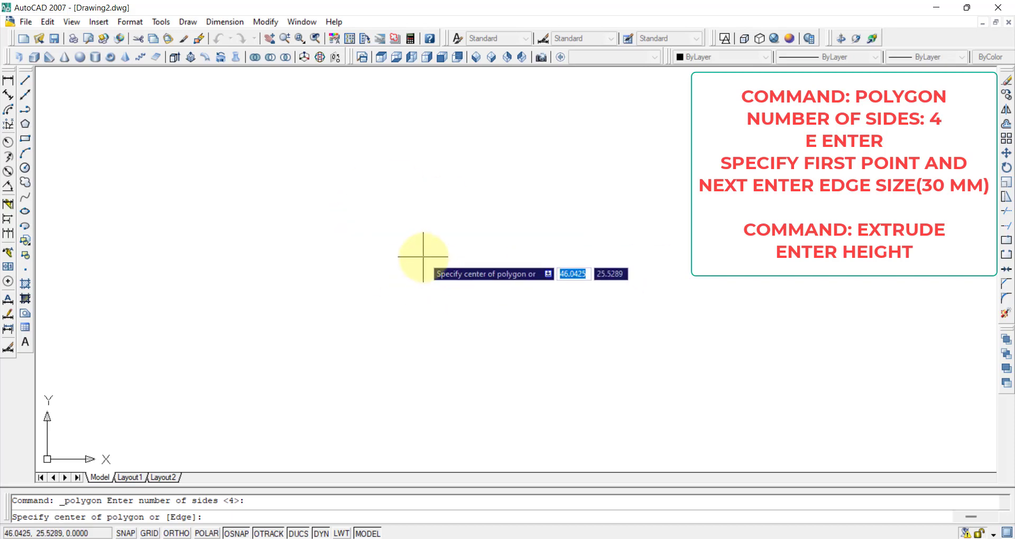
text(E)
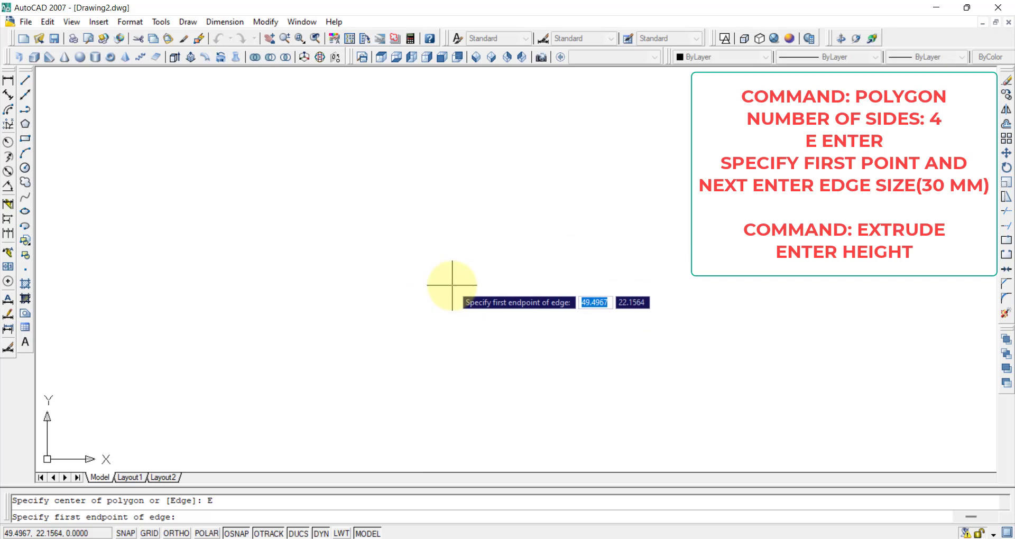
click(451, 286)
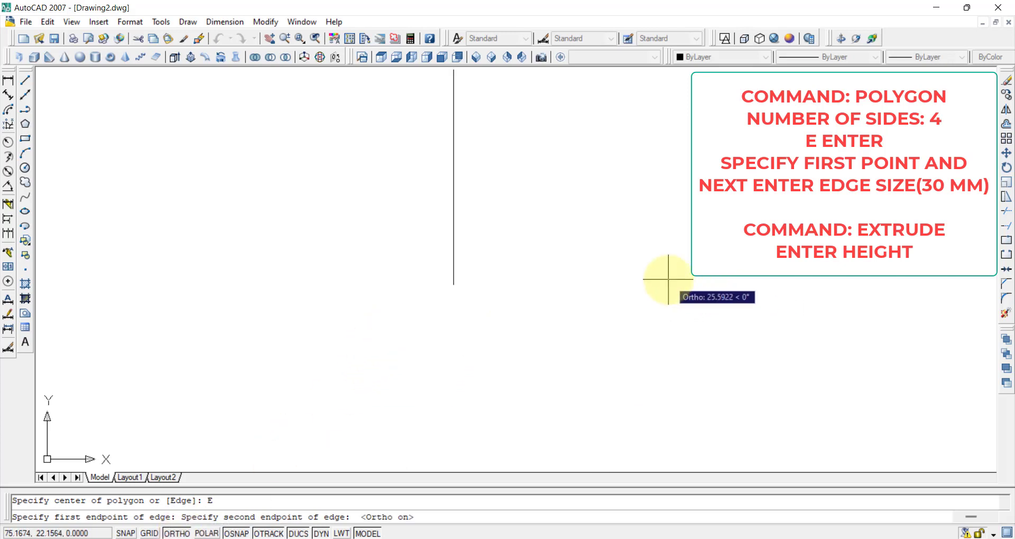
click(659, 283)
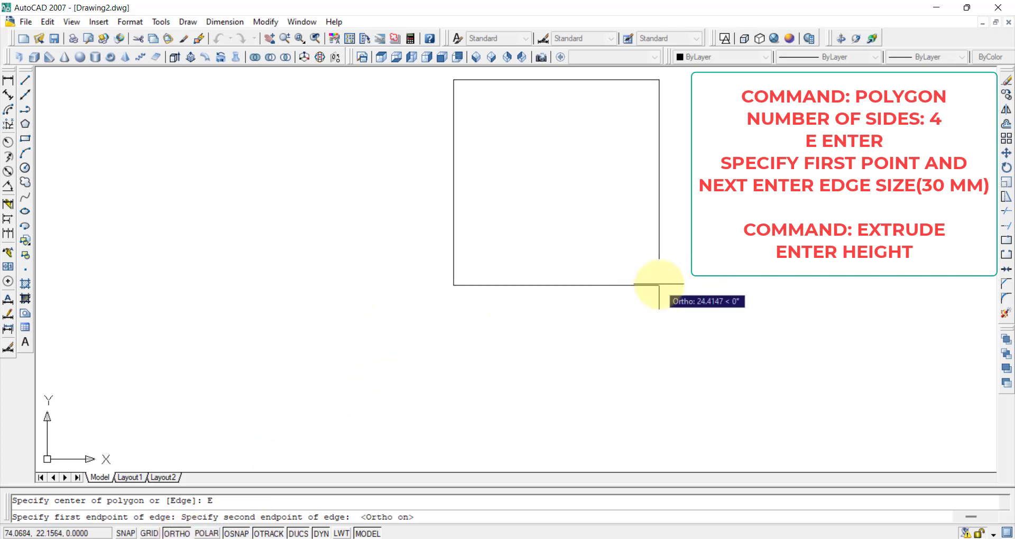
text(30)
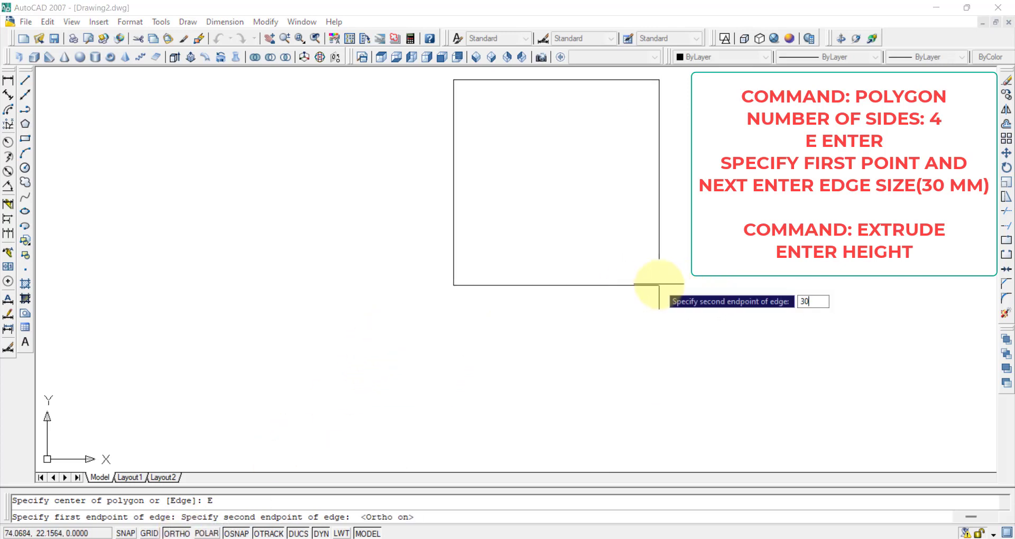
key(Enter)
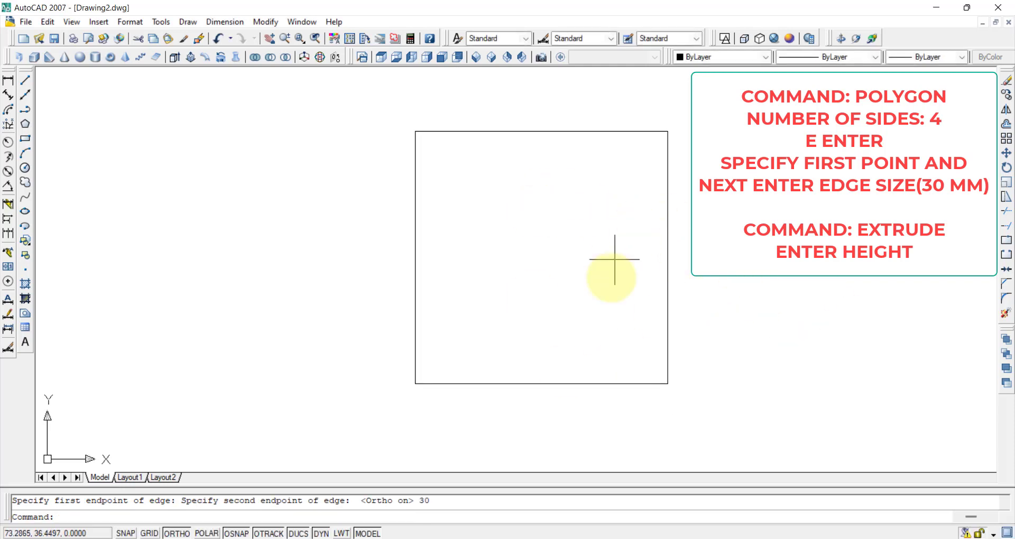
mouse_move(667, 306)
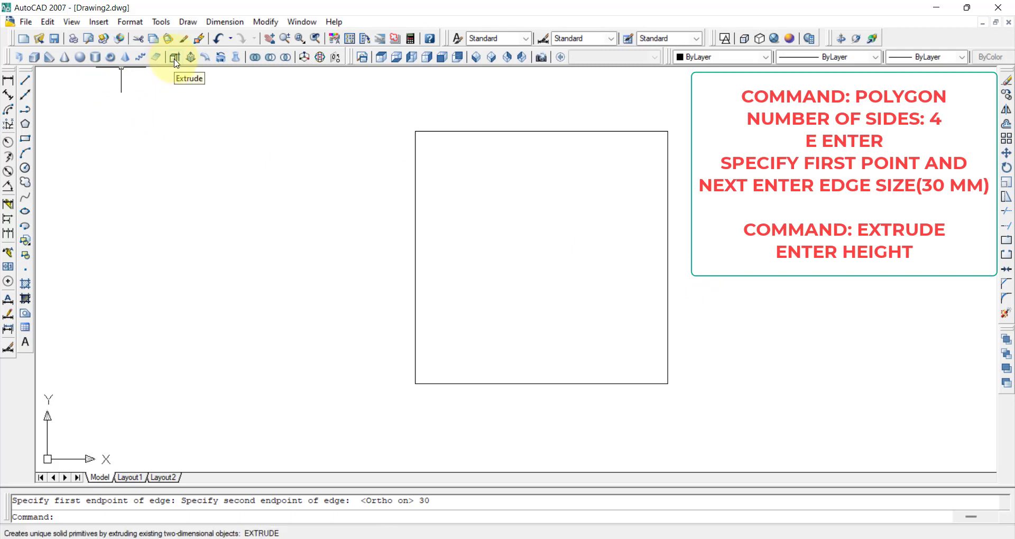
Step: Extrude the selected square to a height of 30 mm
click(174, 58)
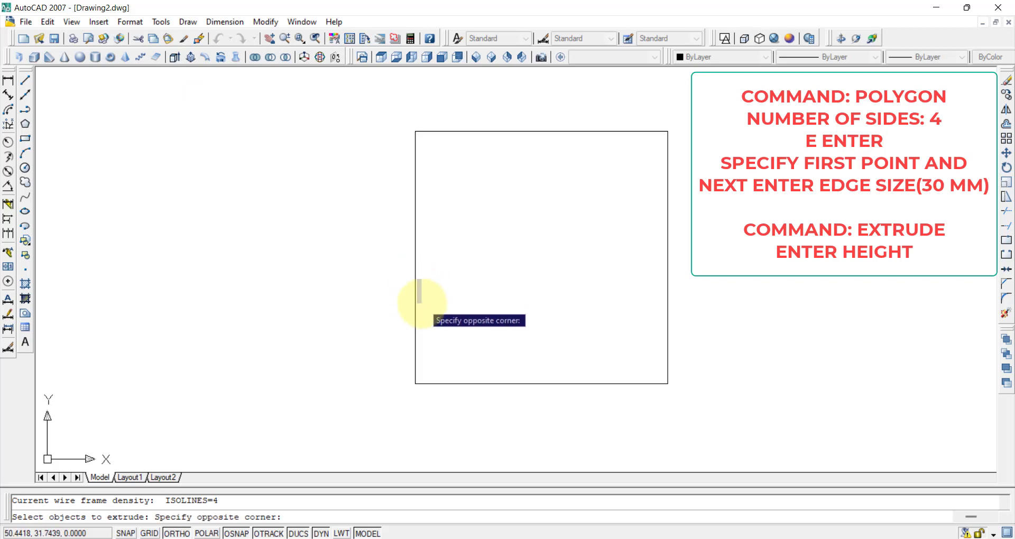
click(415, 297)
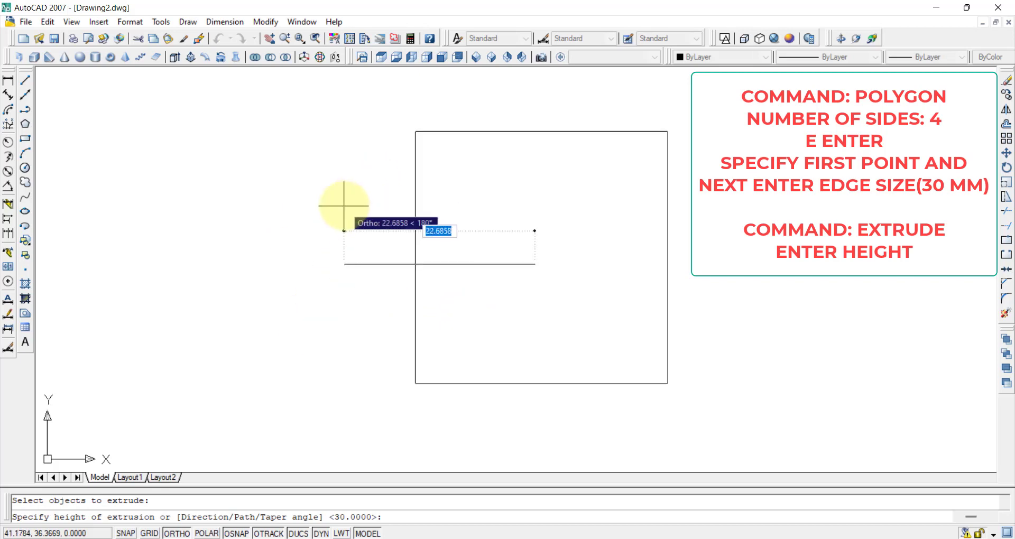
text(3)
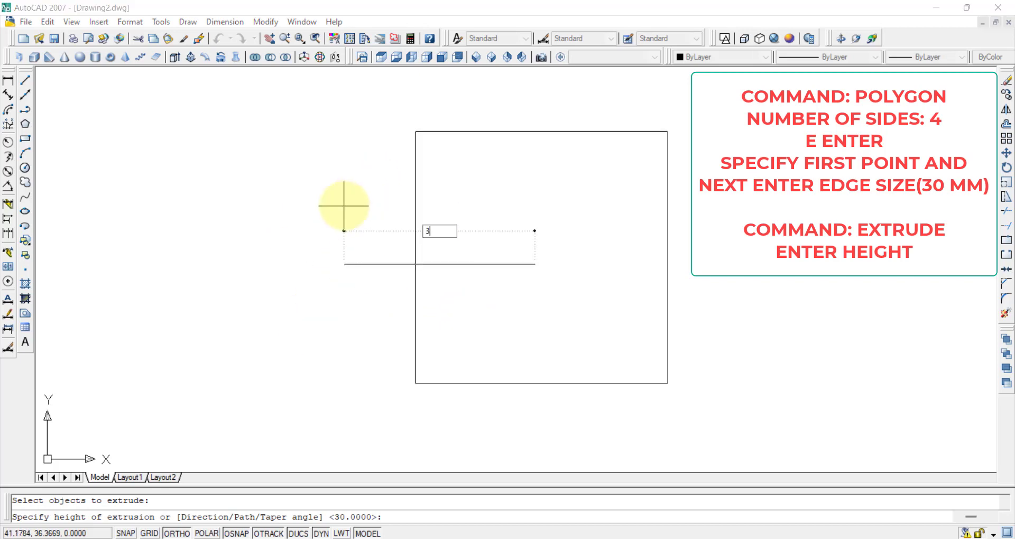
text(30)
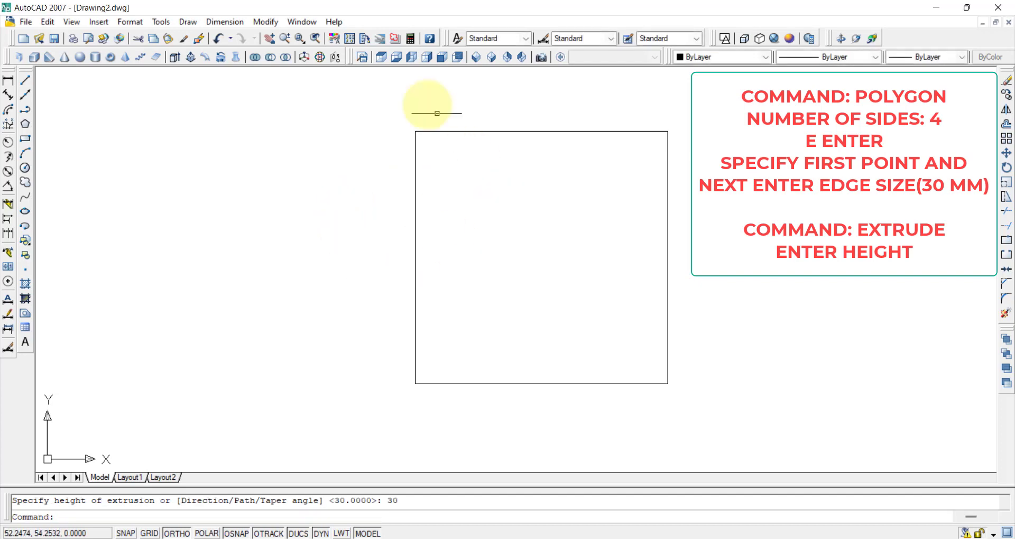
Step: Cycle Top and Front views, set SW Isometric, then orbit the shaded cube
click(457, 57)
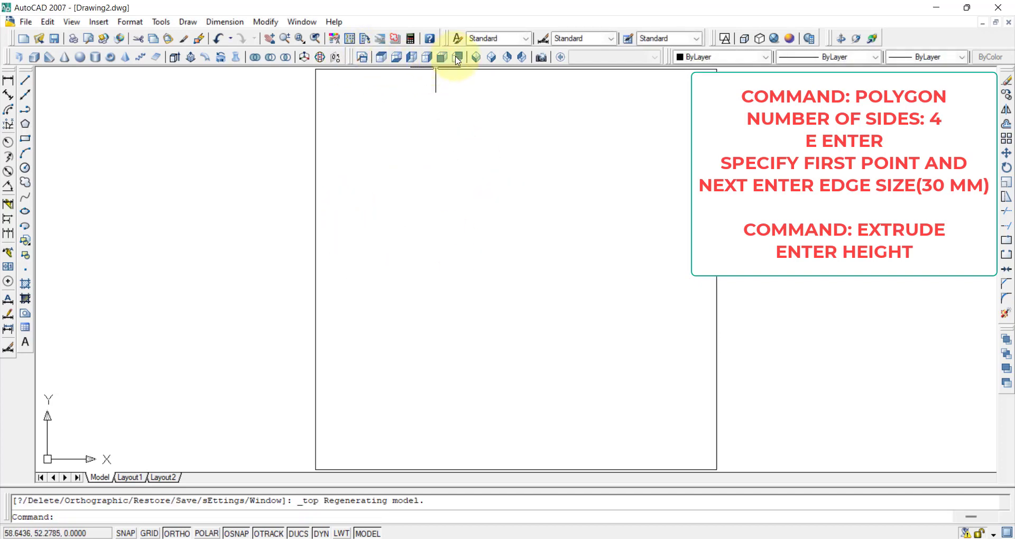
click(458, 57)
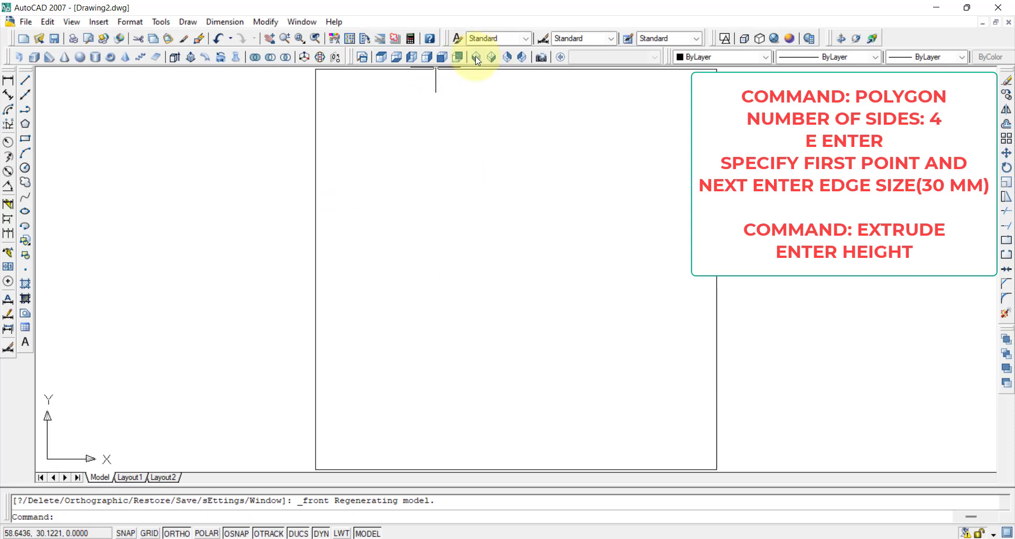
click(475, 59)
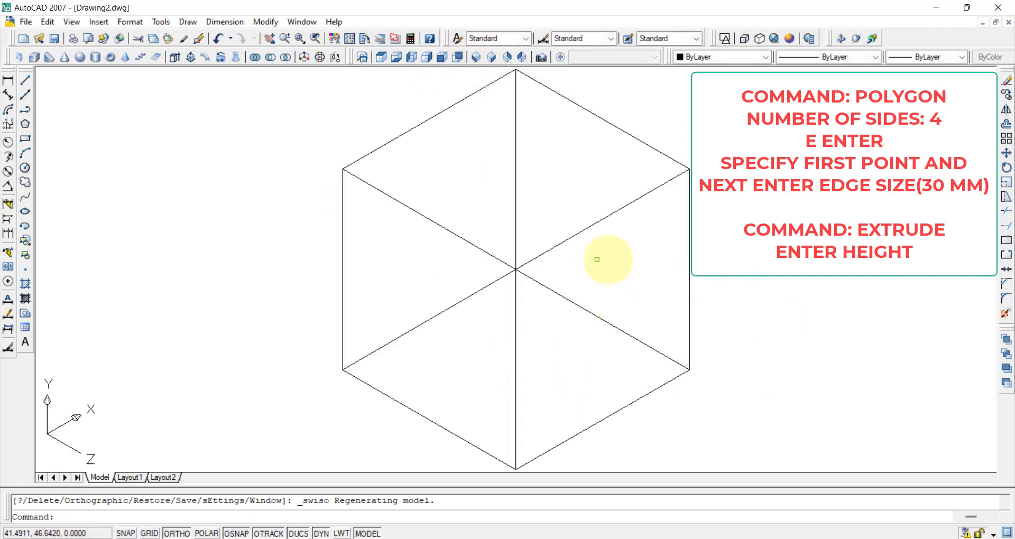
mouse_move(656, 323)
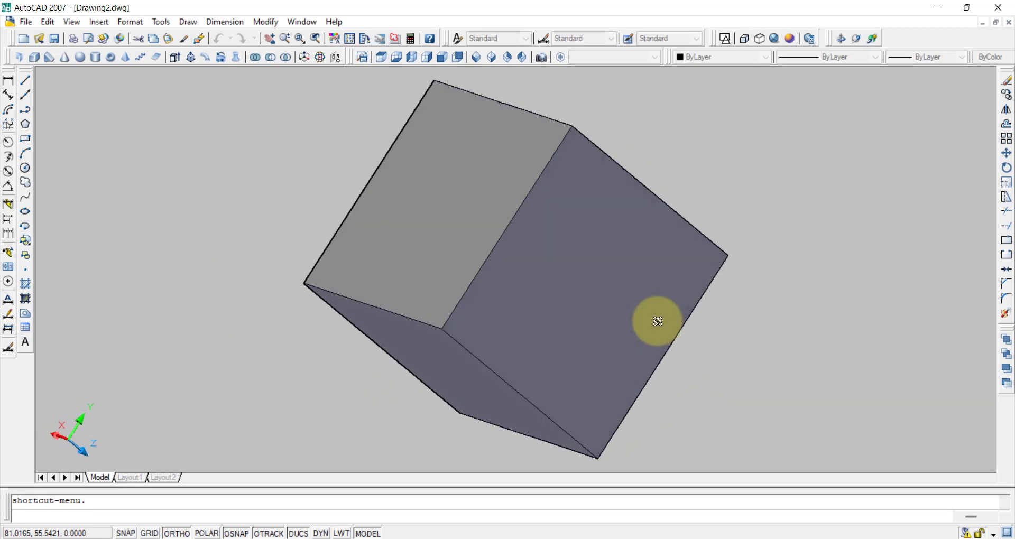
drag(658, 321, 648, 334)
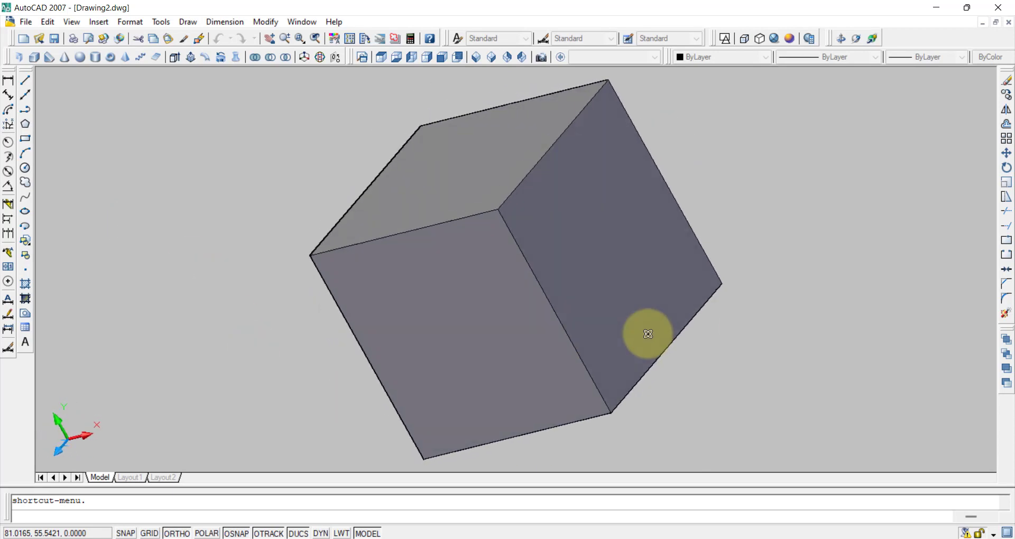
drag(648, 334, 659, 324)
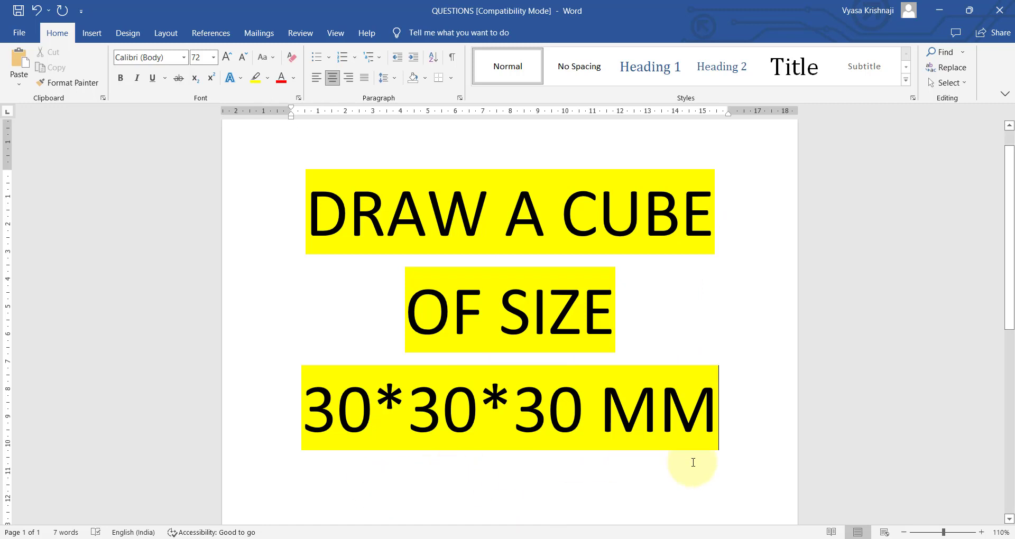
mouse_move(676, 522)
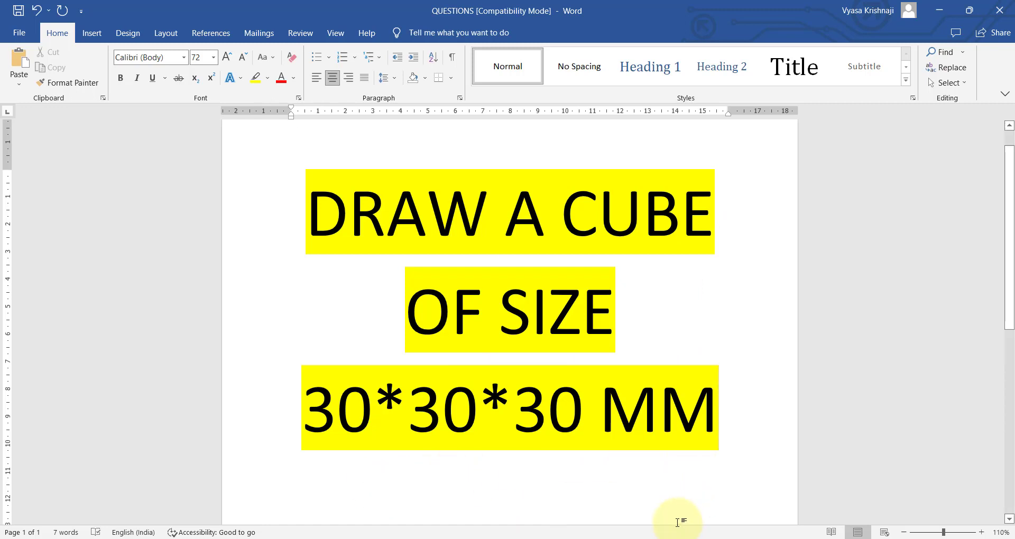